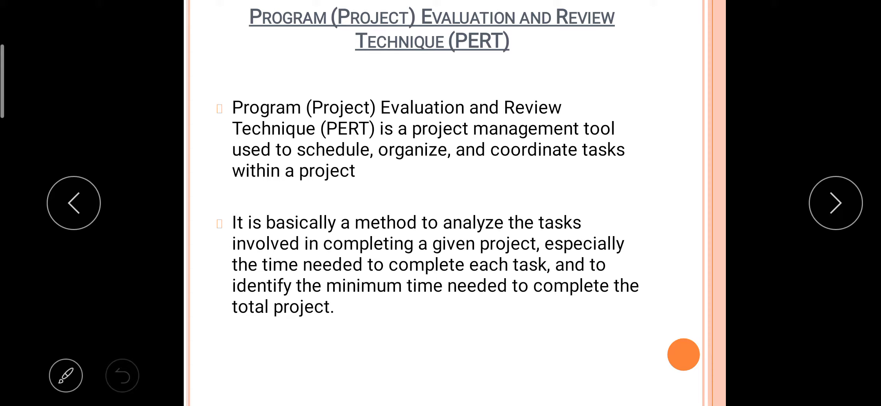
Advance through the Objective slide to the Prerequisites slide.
click(835, 203)
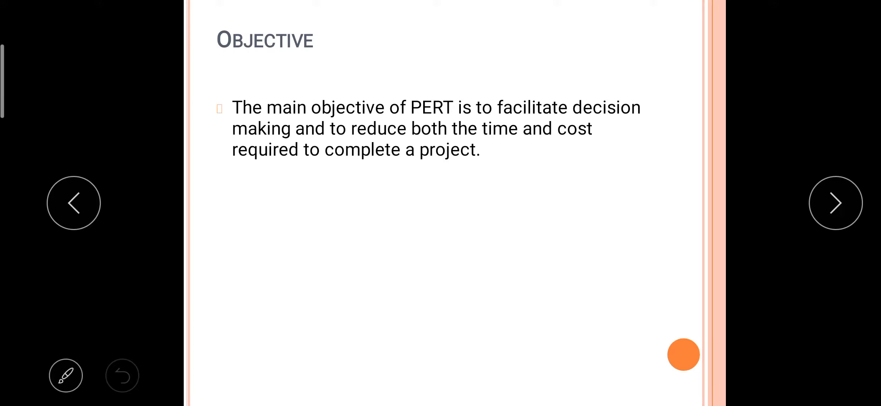
click(836, 203)
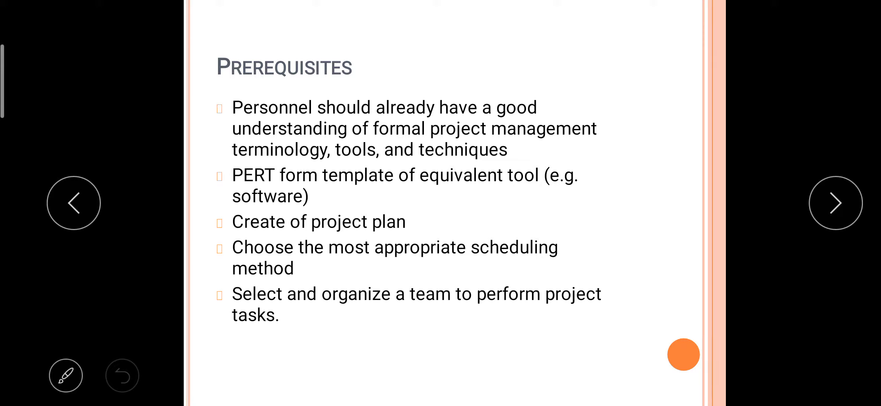
Advance to the Steps slide with the six-box PERT flowchart.
click(835, 203)
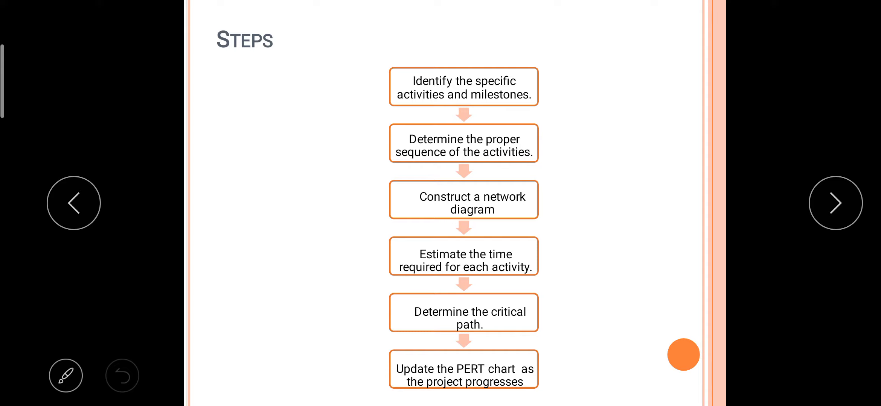
Advance past the Benefits of PERT slide to the network diagram slide.
click(836, 203)
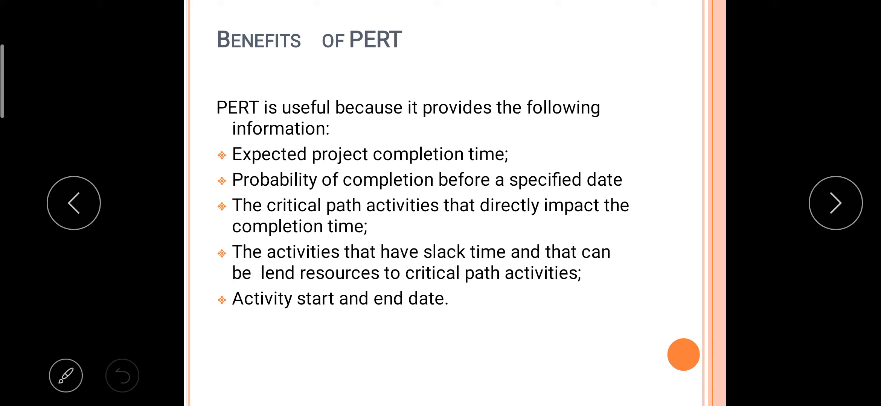
click(835, 202)
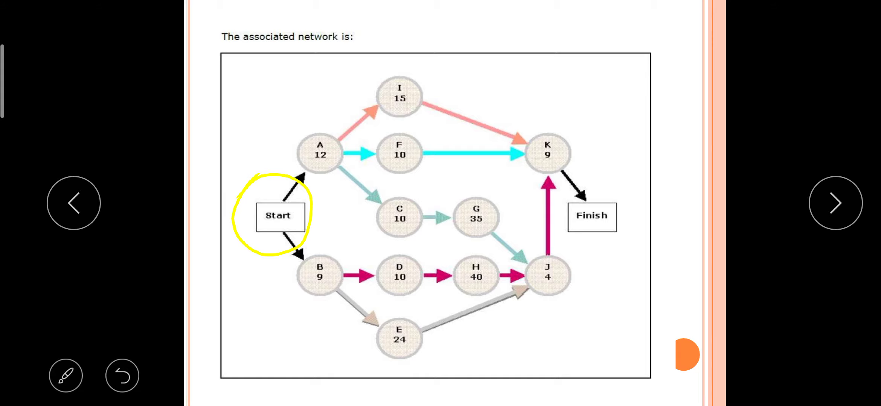
Draw a yellow circle around node A on the network diagram.
drag(298, 247, 334, 289)
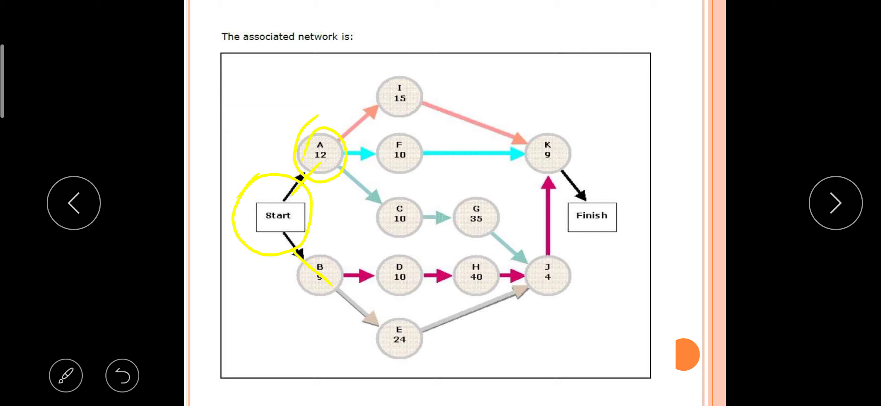
Circle nodes B, J, K and Finish, and tick I, F, C, D and E in yellow.
drag(303, 255, 323, 298)
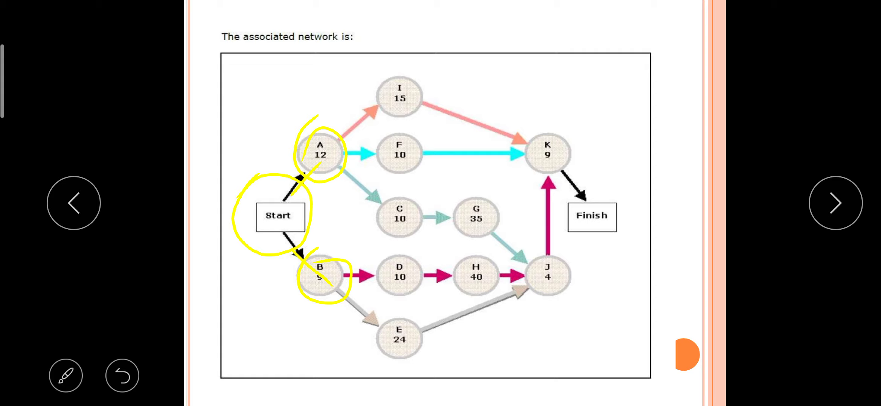
drag(399, 81, 435, 54)
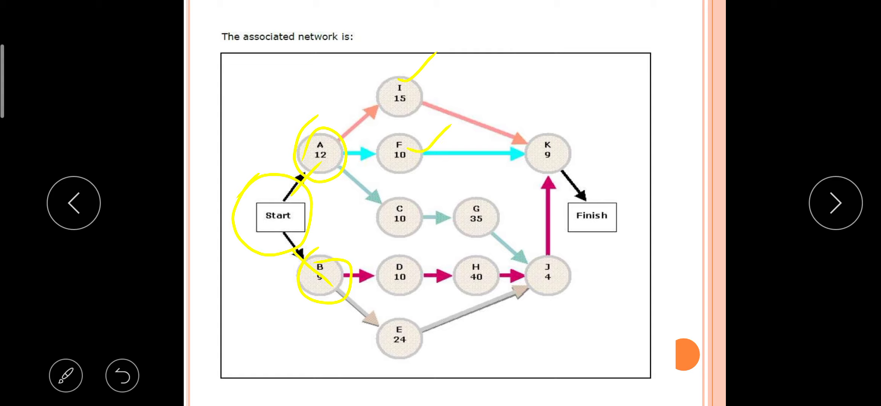
drag(404, 216, 449, 180)
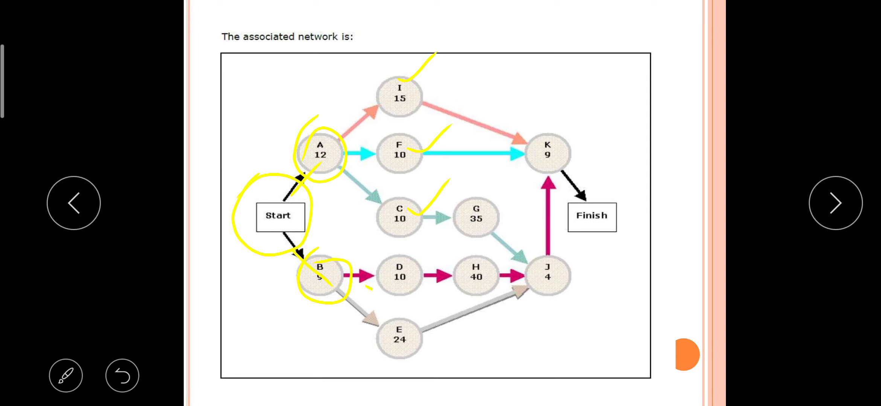
drag(368, 292, 413, 259)
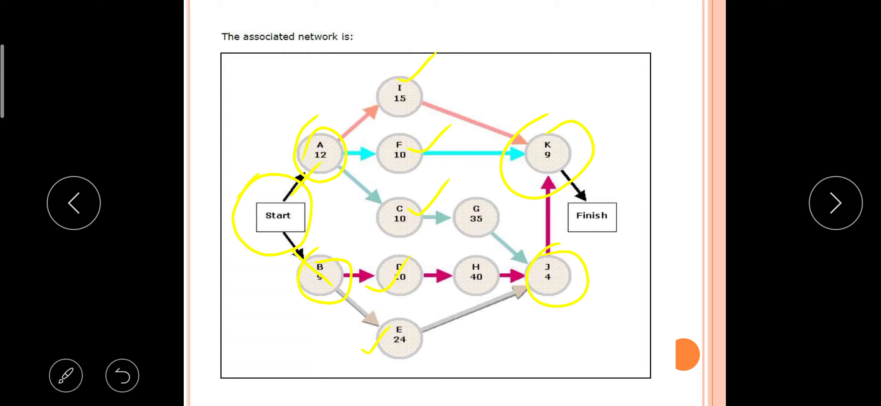
drag(562, 185, 634, 233)
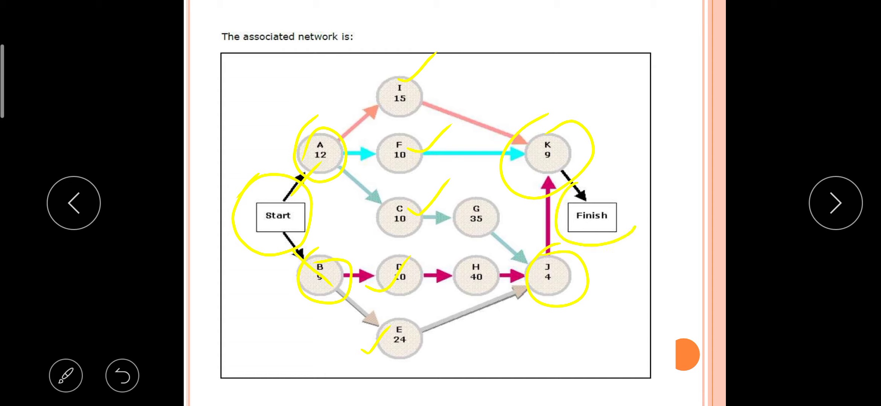